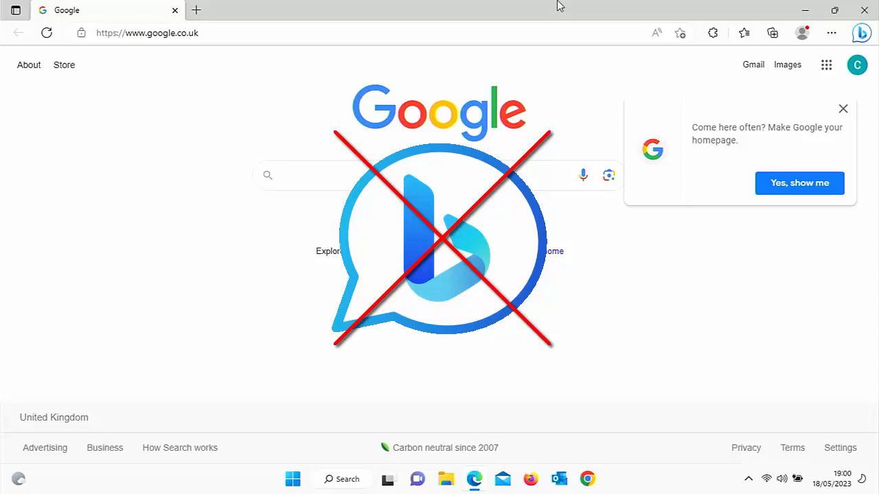
- Open Edge's Settings page from the Settings and more (…) menu
left_click(433, 175)
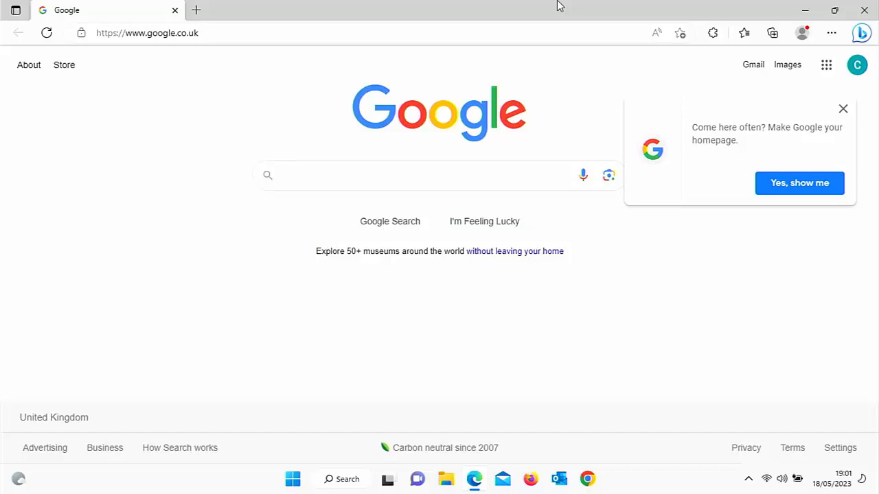
left_click(440, 176)
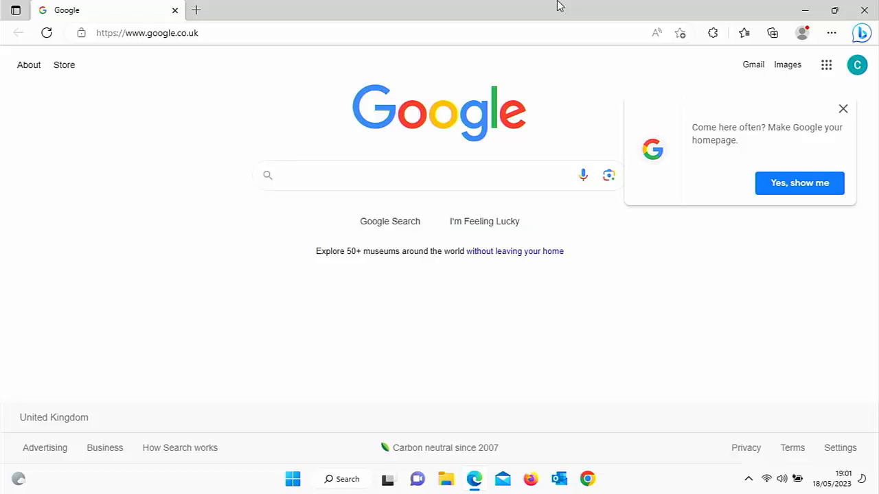
left_click(426, 176)
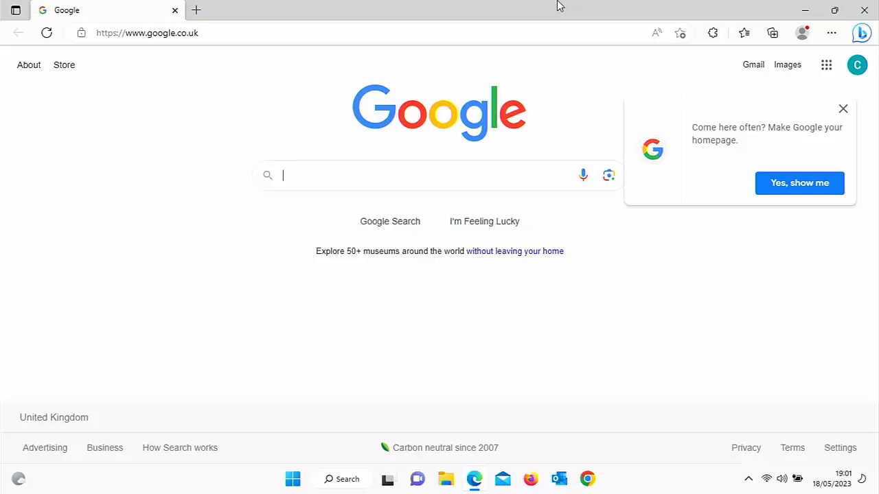
mouse_move(663, 6)
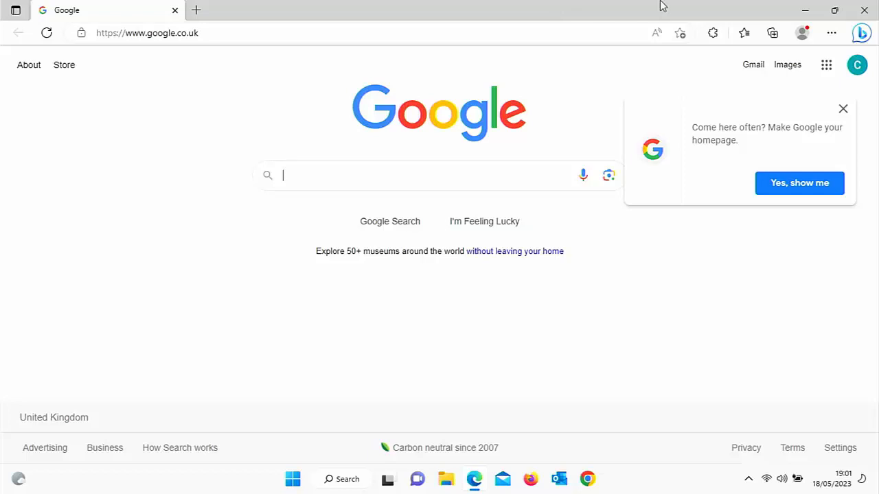
mouse_move(787, 154)
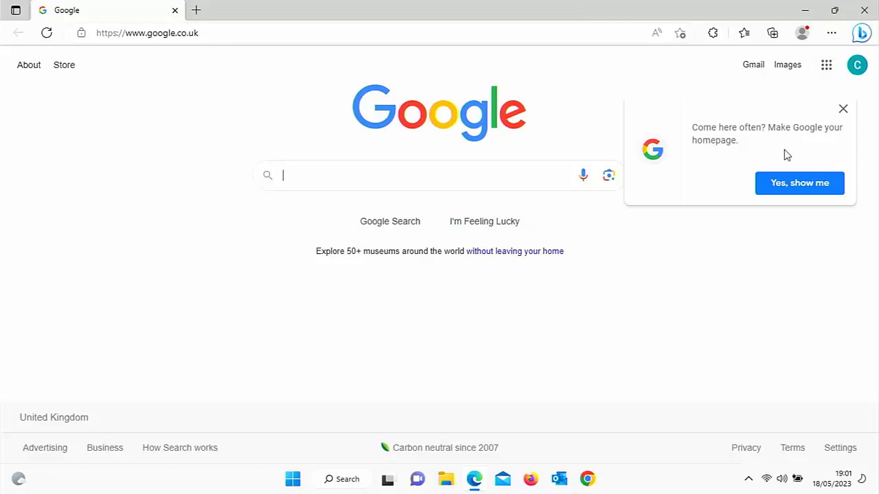
mouse_move(832, 33)
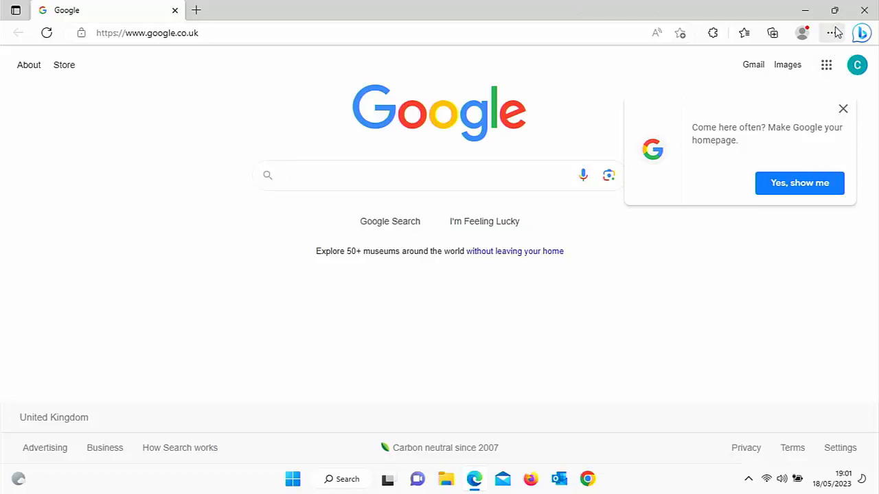
mouse_move(832, 33)
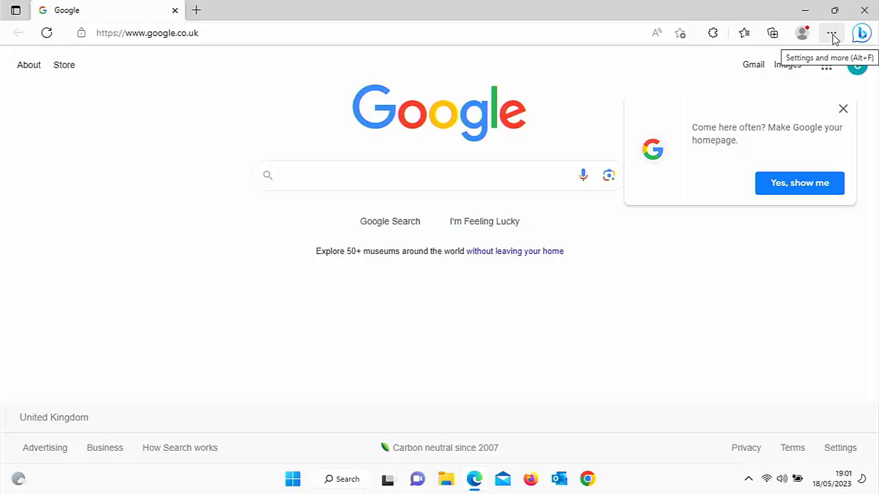
left_click(833, 32)
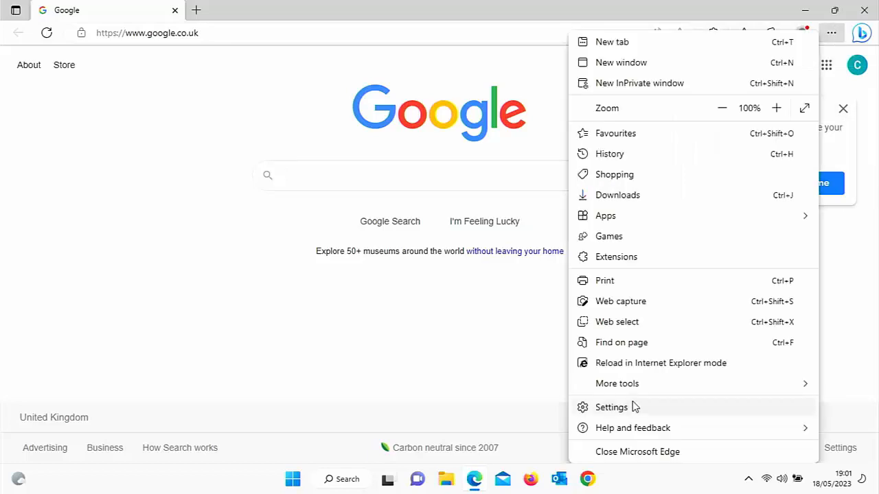
left_click(611, 407)
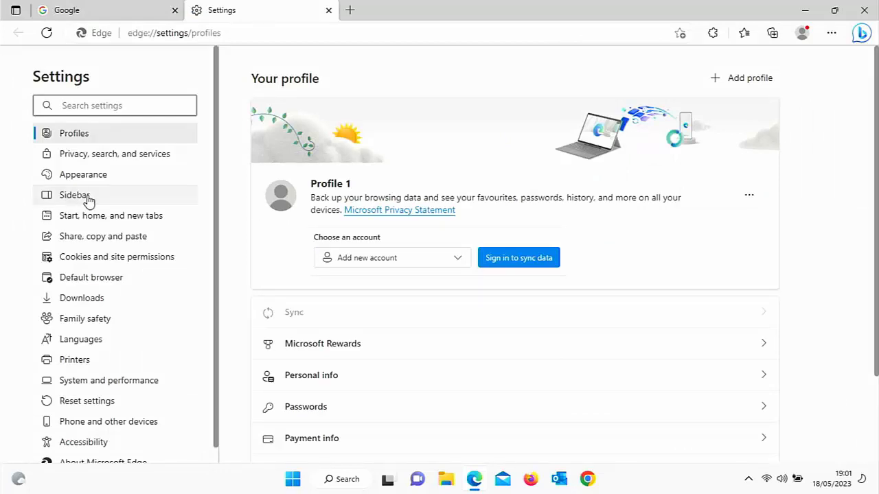
- Show the Sidebar settings with the list of app-specific settings
left_click(74, 195)
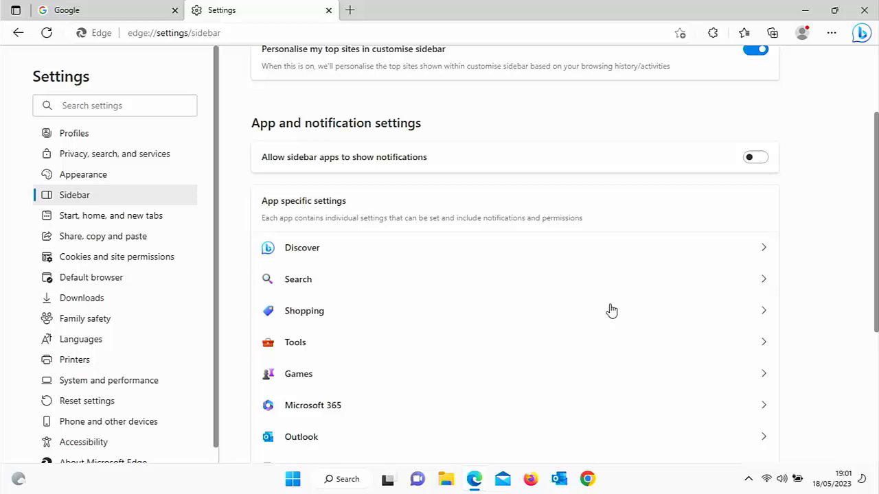
mouse_move(370, 212)
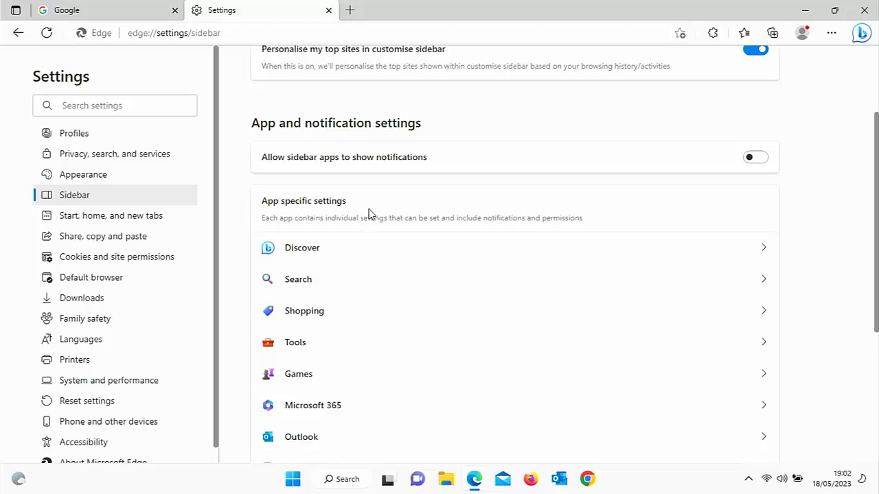
mouse_move(500, 229)
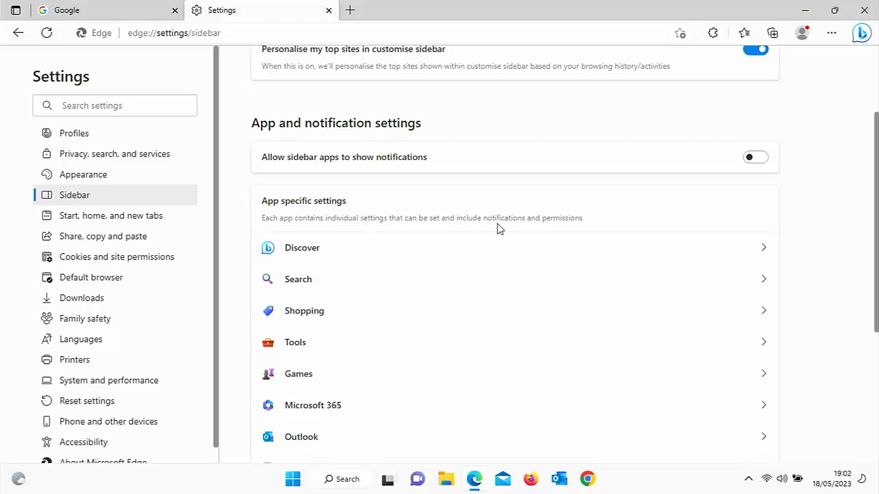
mouse_move(387, 236)
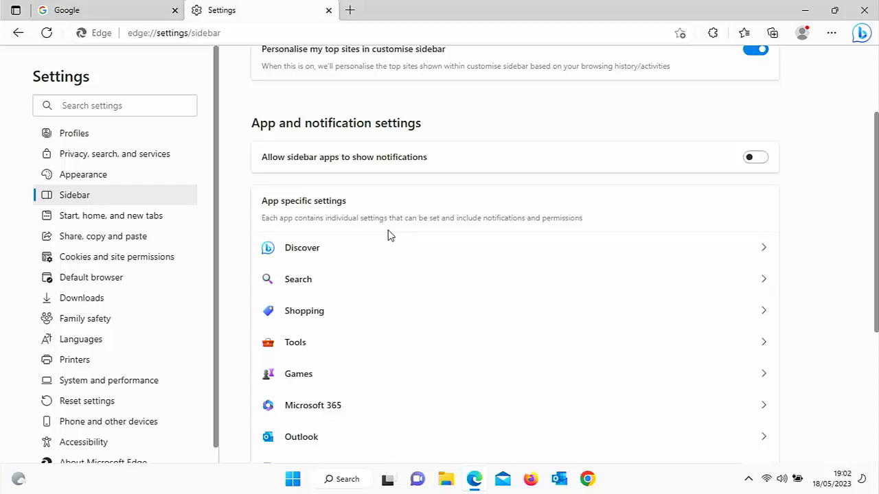
mouse_move(330, 257)
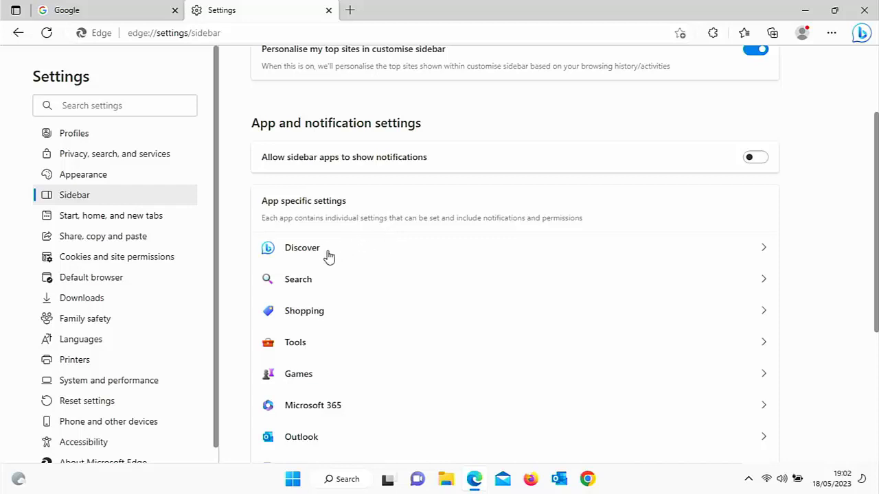
mouse_move(278, 254)
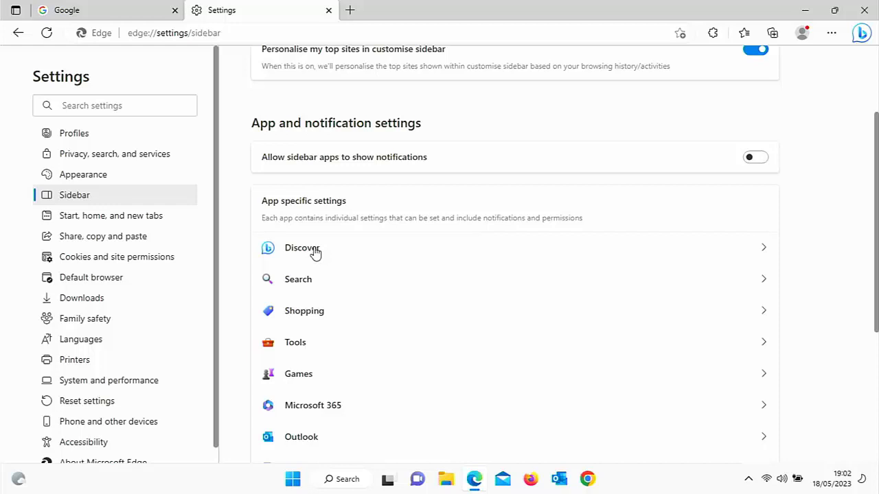
- Switch Show Discover off in the Discover settings and return to the Google tab
left_click(302, 247)
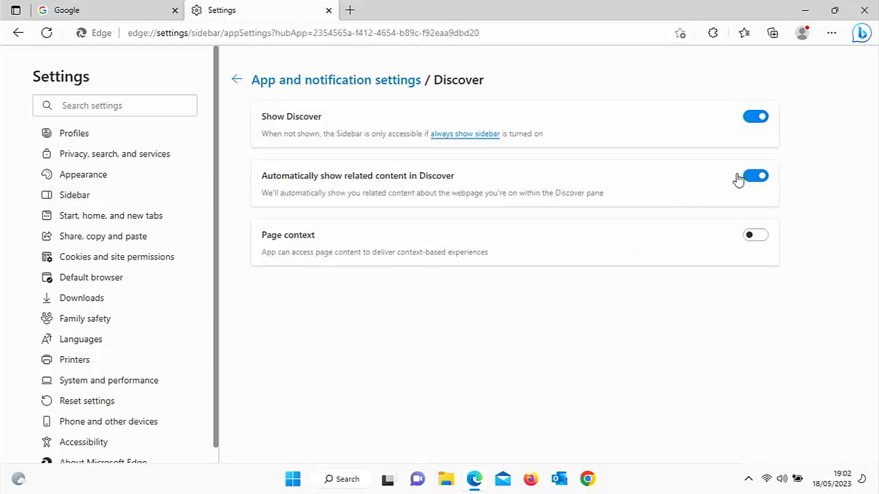
mouse_move(353, 128)
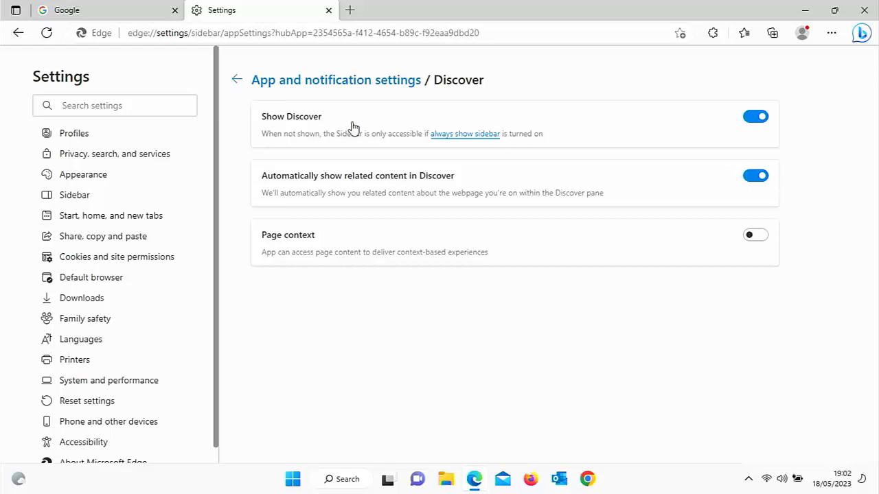
mouse_move(745, 131)
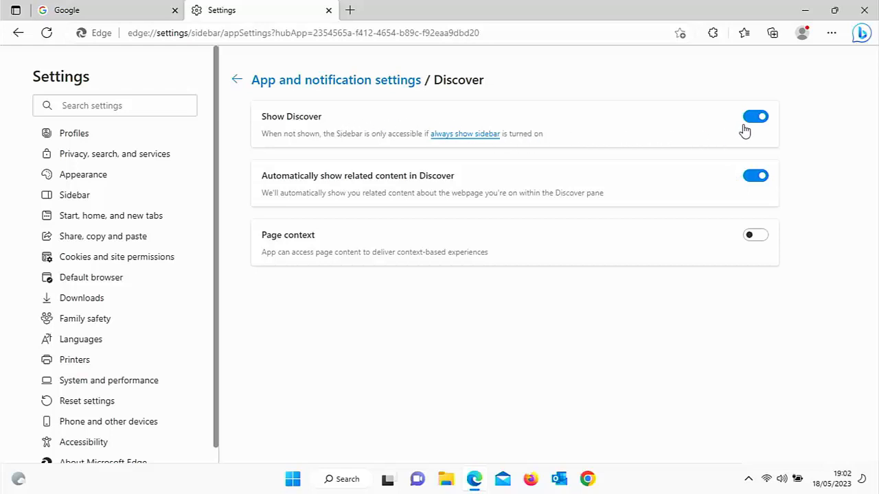
left_click(756, 116)
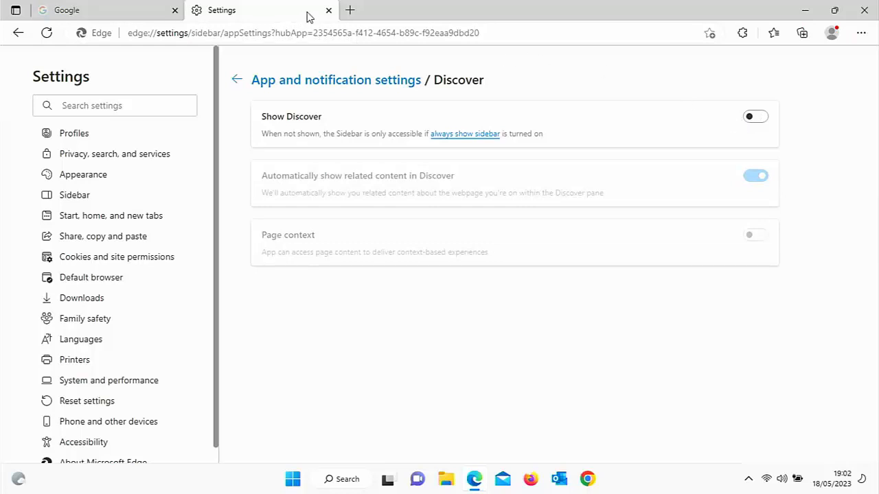
left_click(328, 9)
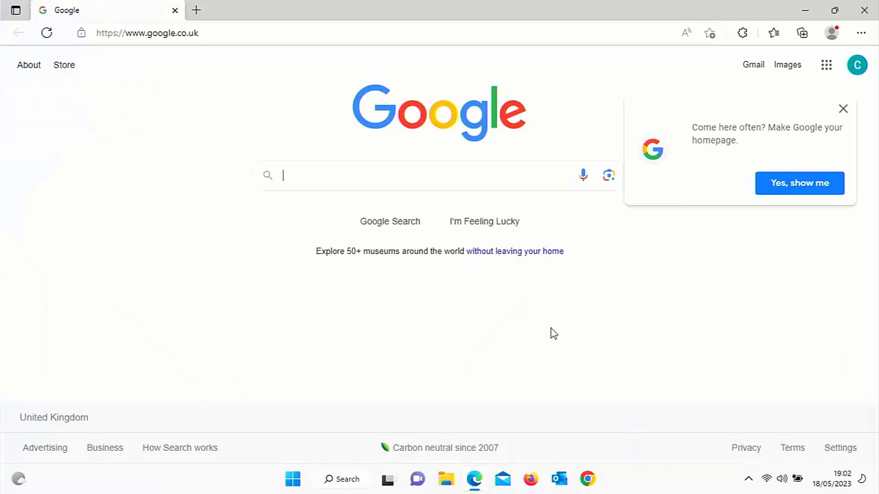
mouse_move(860, 276)
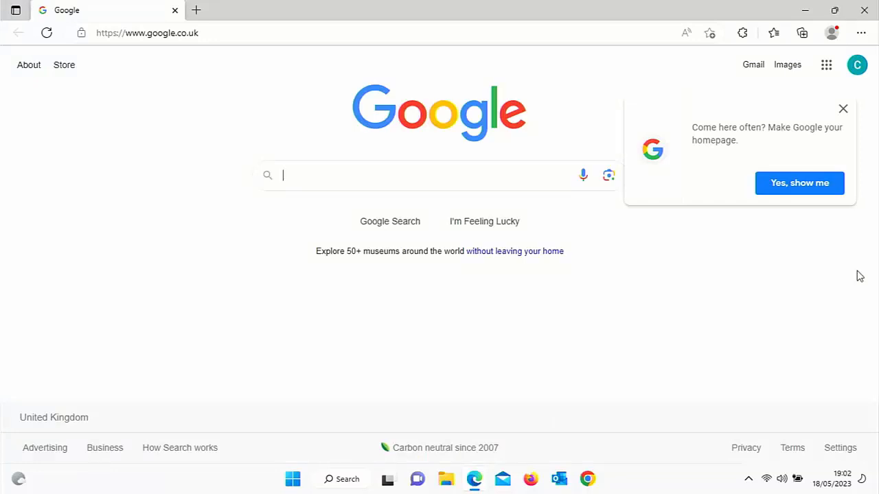
- Reopen Edge's Settings page from the Settings and more (…) menu
left_click(860, 33)
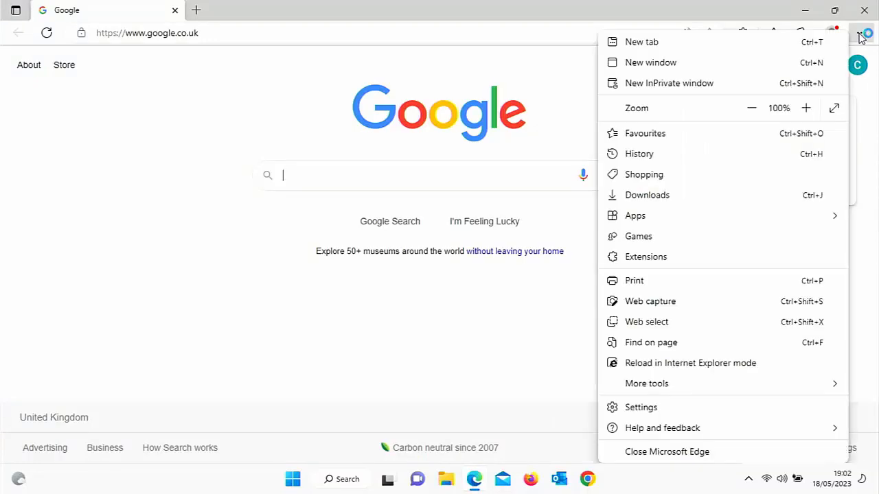
mouse_move(640, 406)
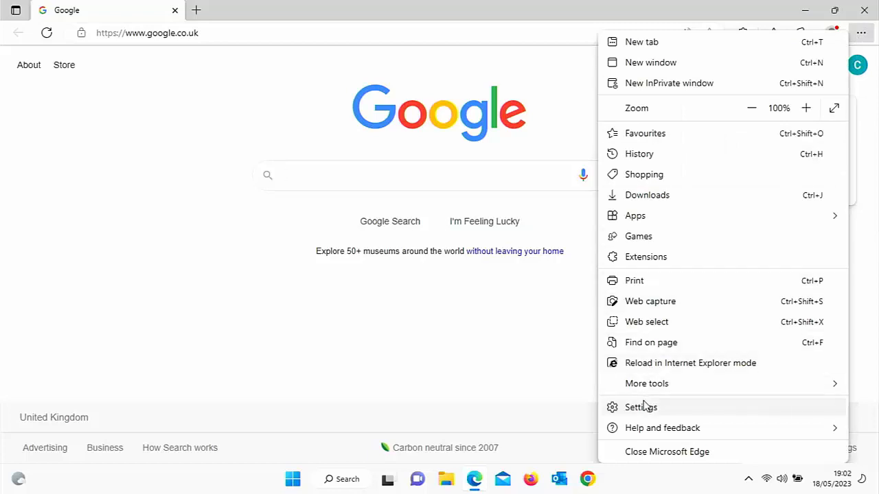
left_click(640, 406)
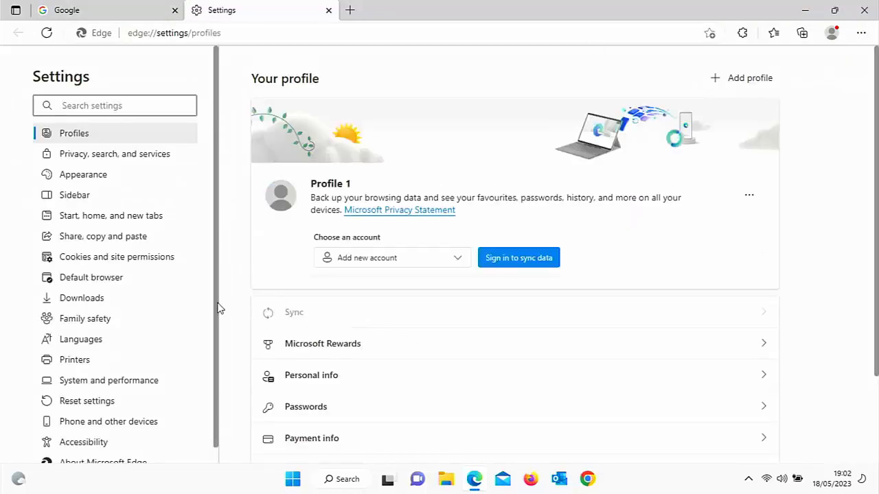
mouse_move(74, 195)
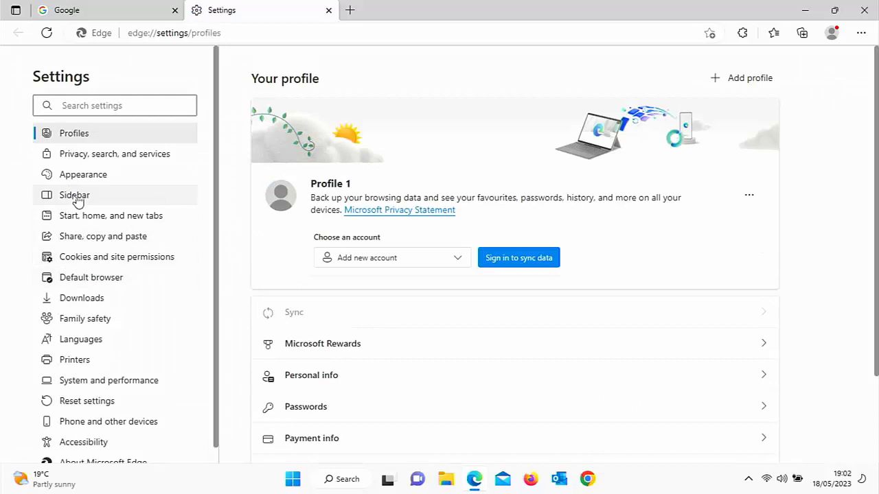
- Switch Show Discover back on under Sidebar > Discover
left_click(75, 195)
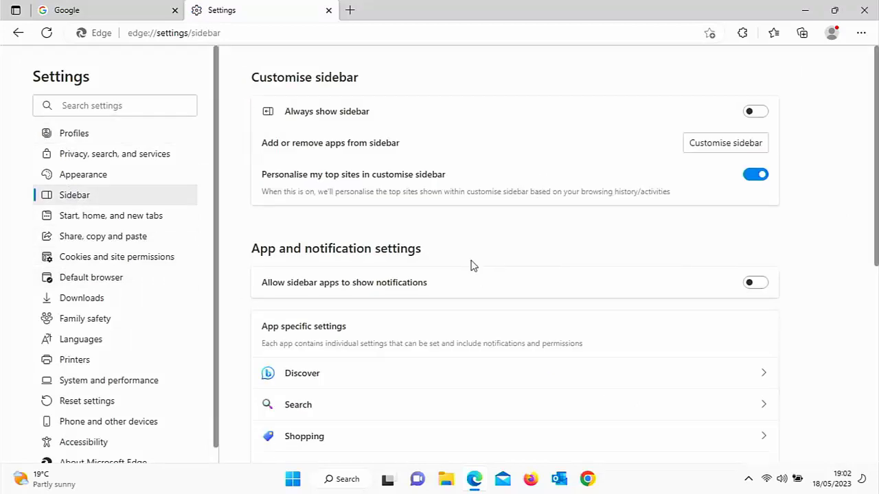
mouse_move(321, 379)
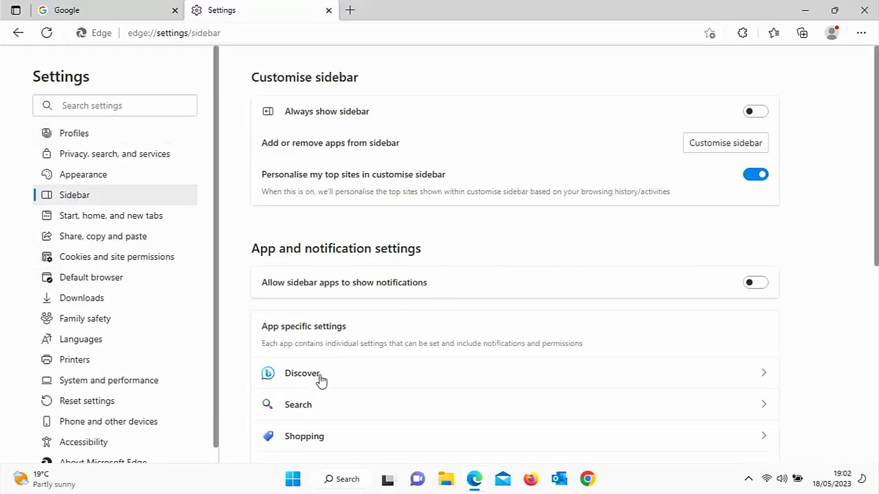
left_click(302, 373)
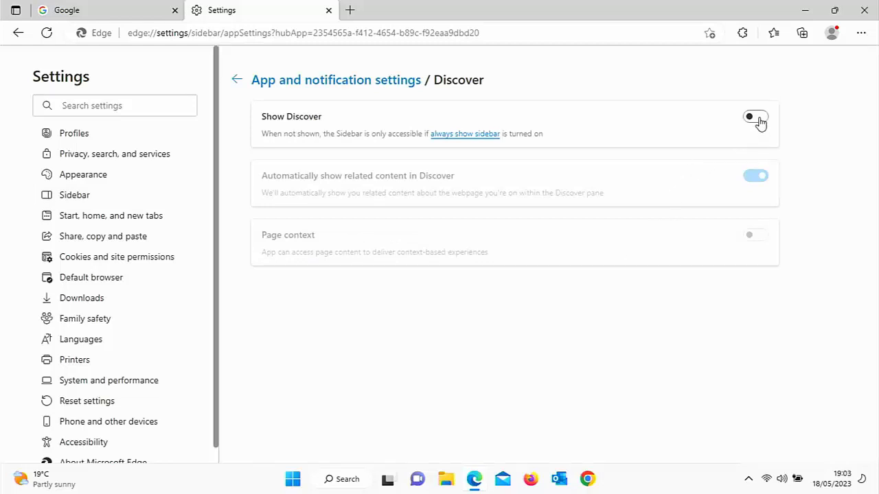
left_click(756, 117)
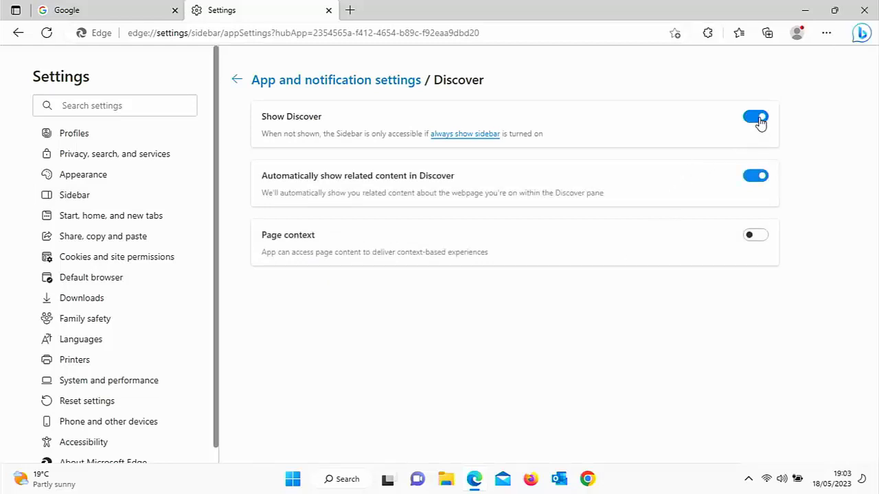